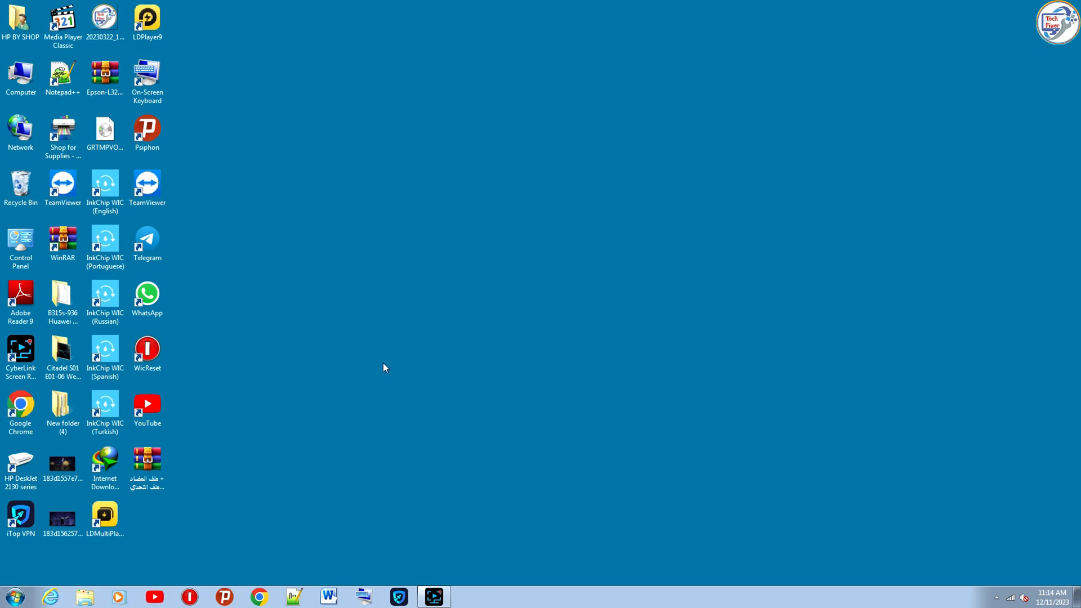
mouse_move(283, 597)
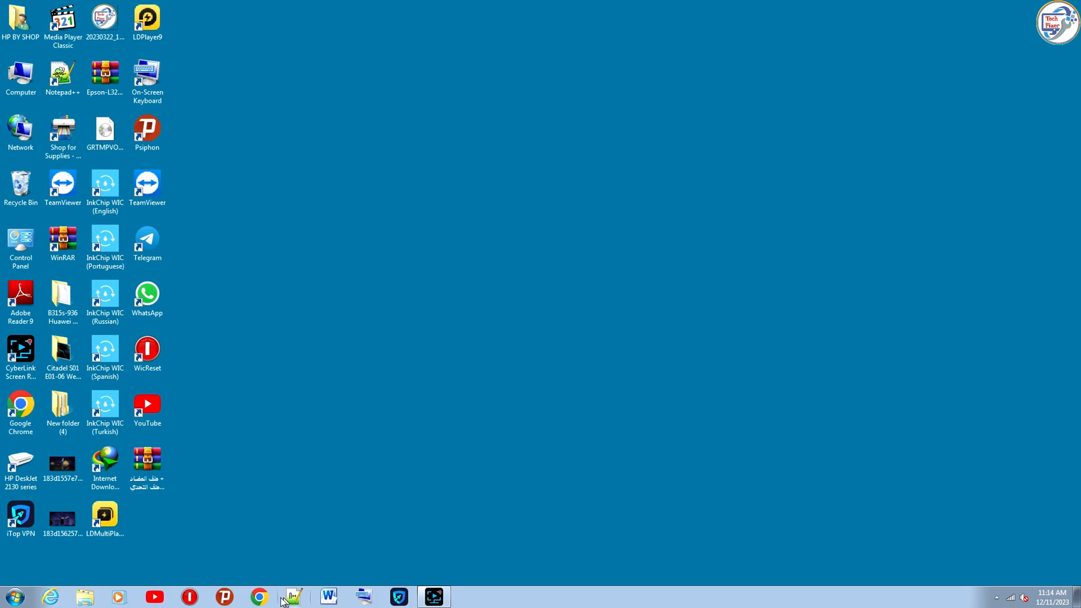
Step: Launch Google Chrome from the Windows taskbar
left_click(258, 597)
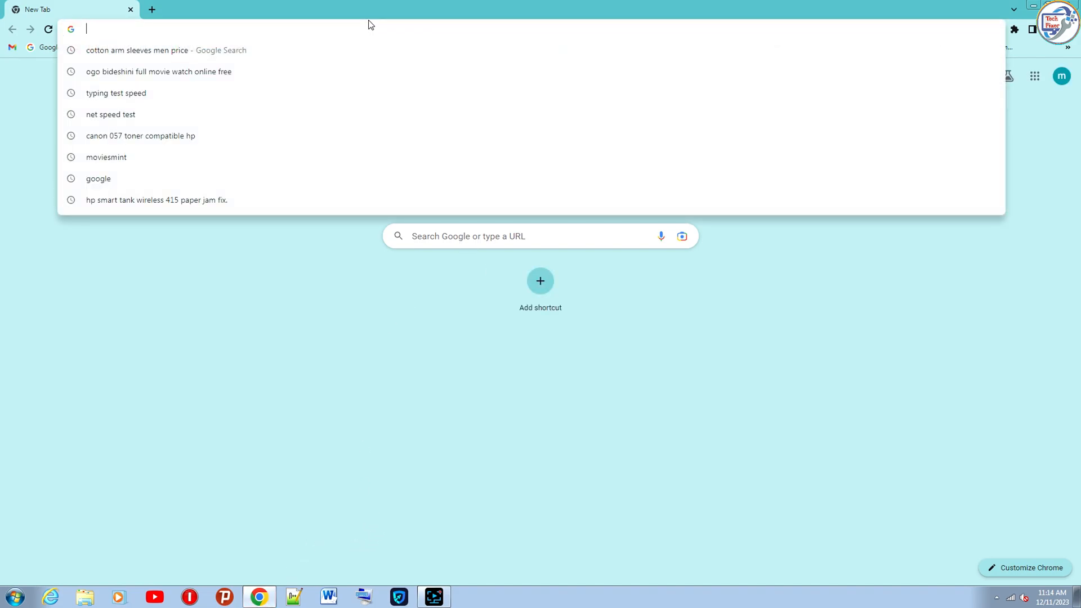
Step: Run a Google search for "xerox 6027 driver" from the address bar
type("x")
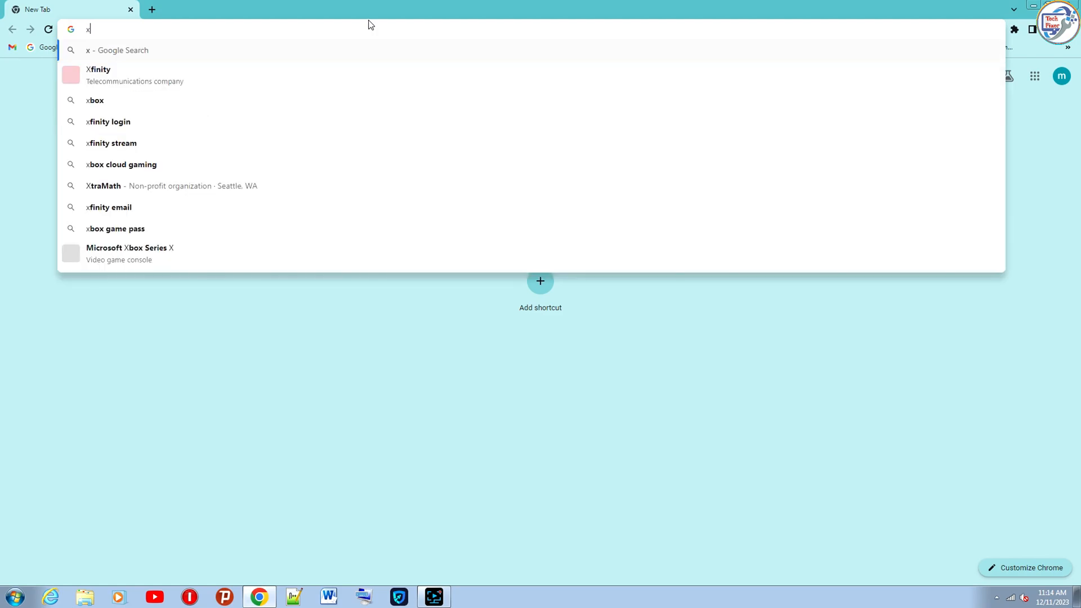
type("erox")
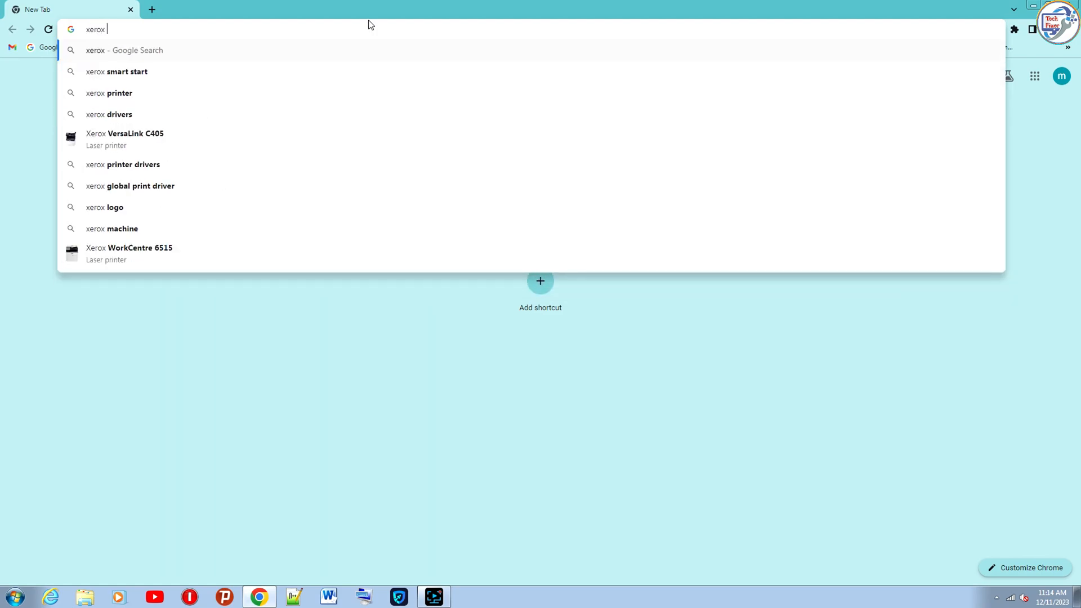
type("6027")
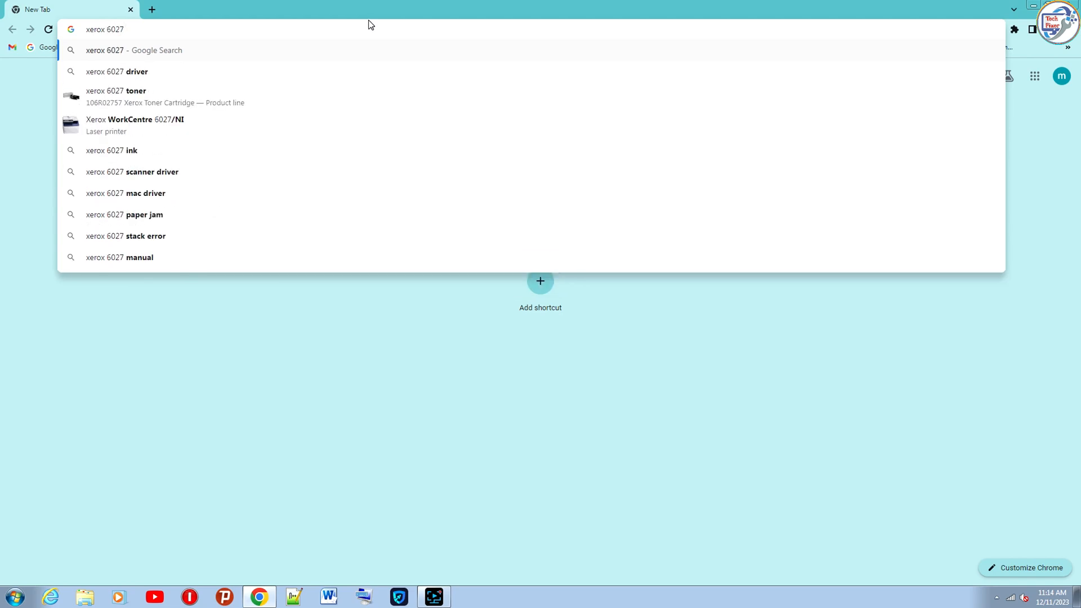
type("driver")
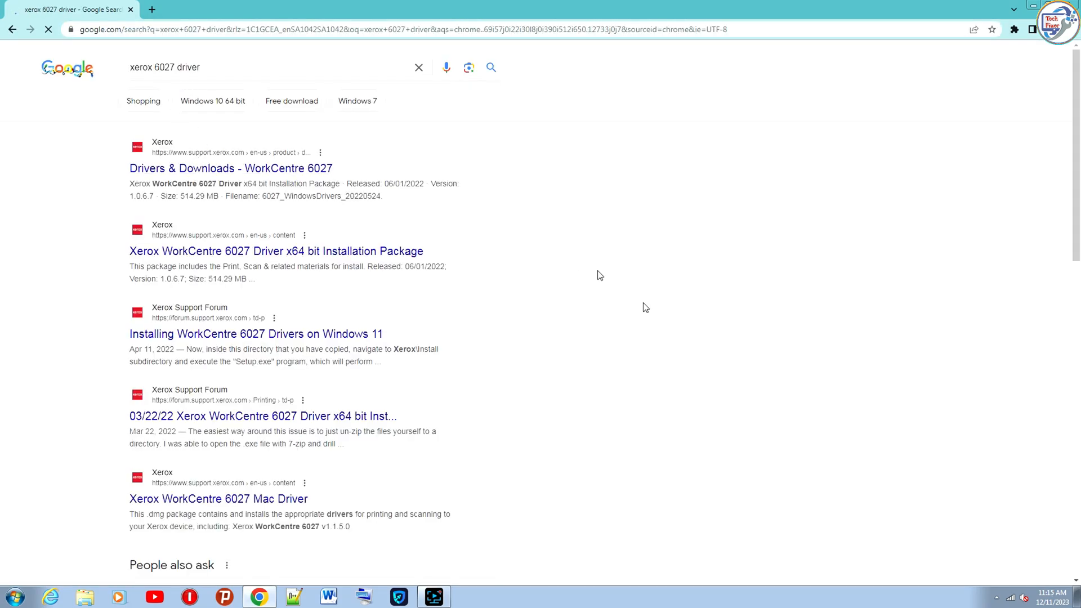
Step: Open the "Drivers & Downloads - WorkCentre 6027" result on the Xerox support site
left_click(228, 168)
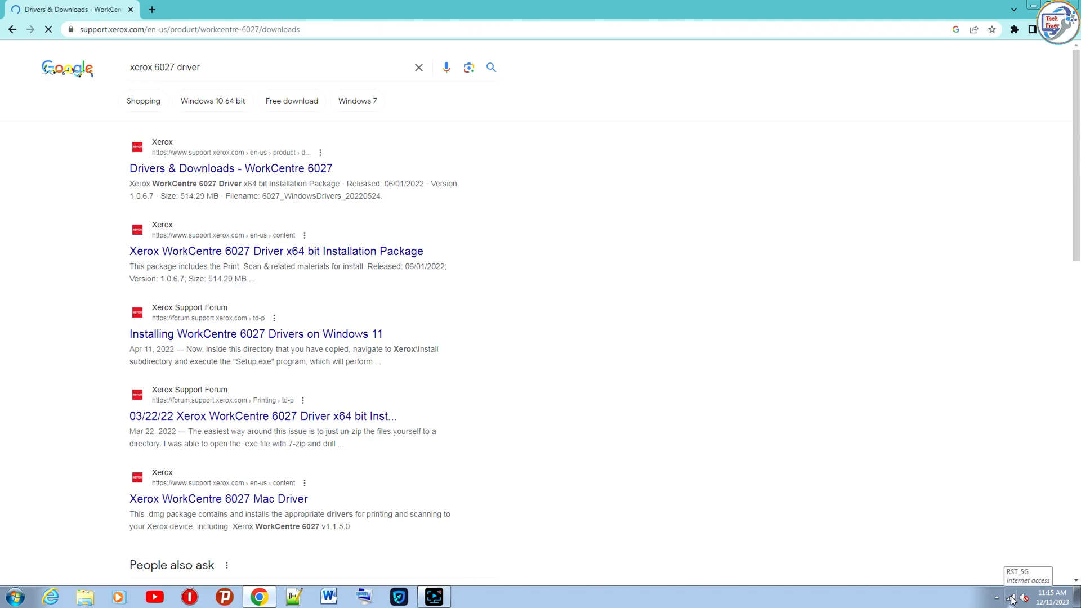
left_click(228, 168)
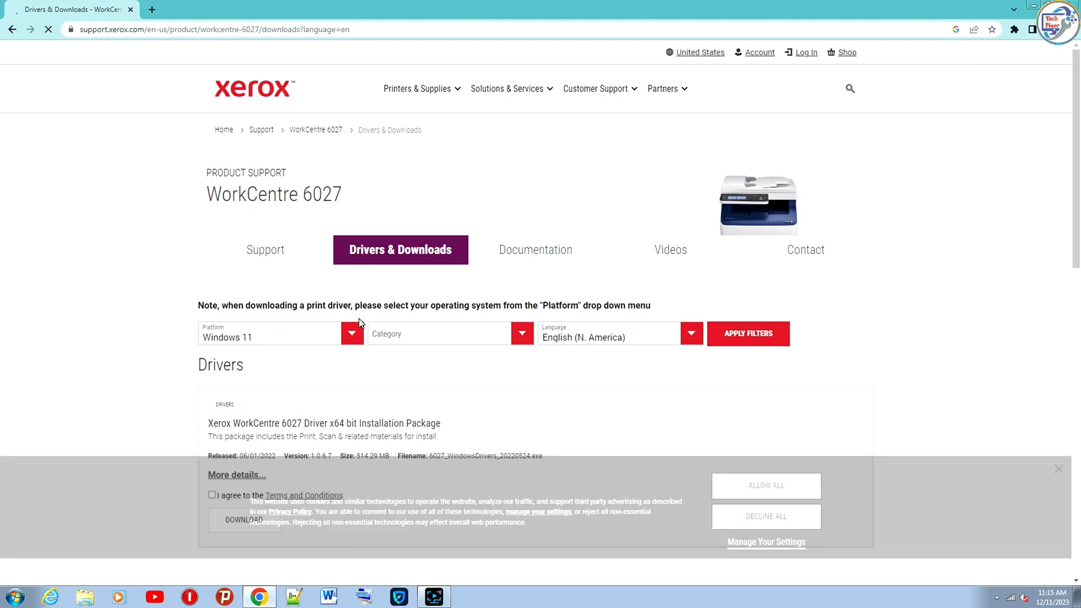
Step: Filter the downloads to Platform Windows 7 x64 and Category Drivers, and apply the filters
left_click(351, 336)
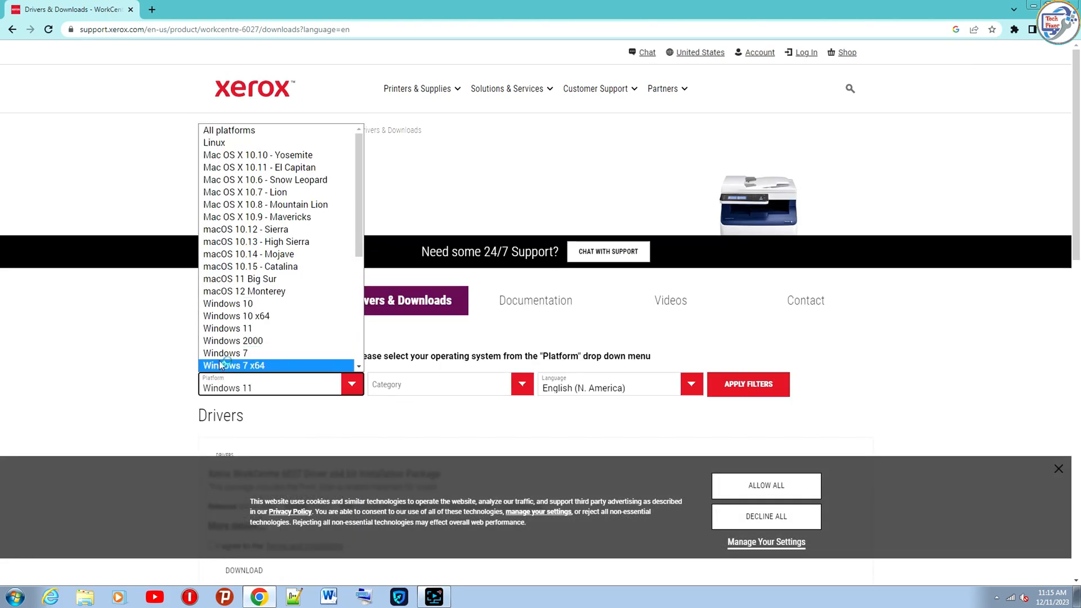
left_click(233, 365)
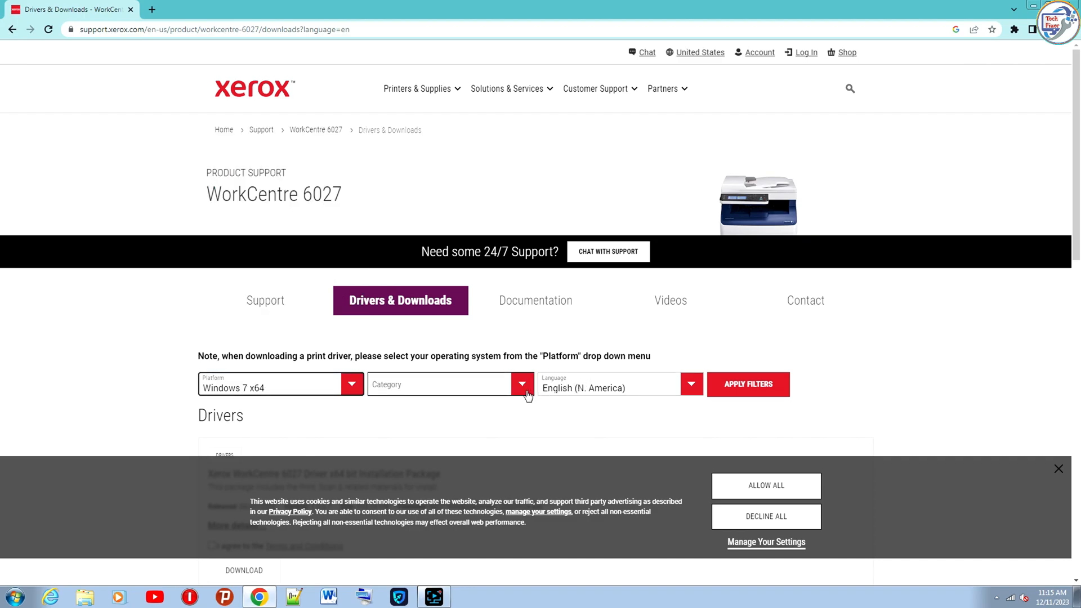
left_click(451, 384)
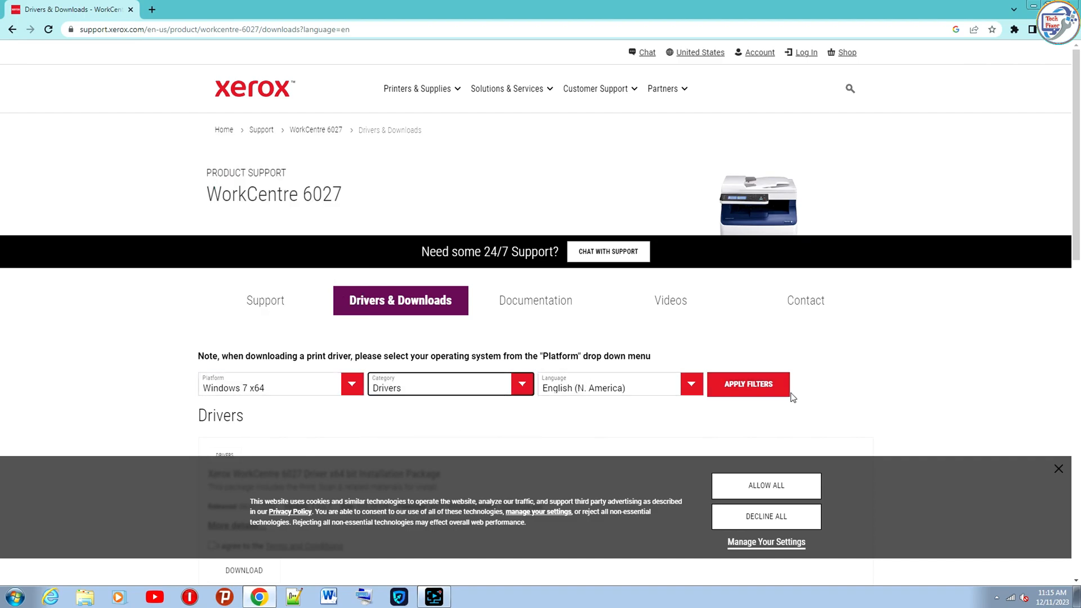
left_click(748, 384)
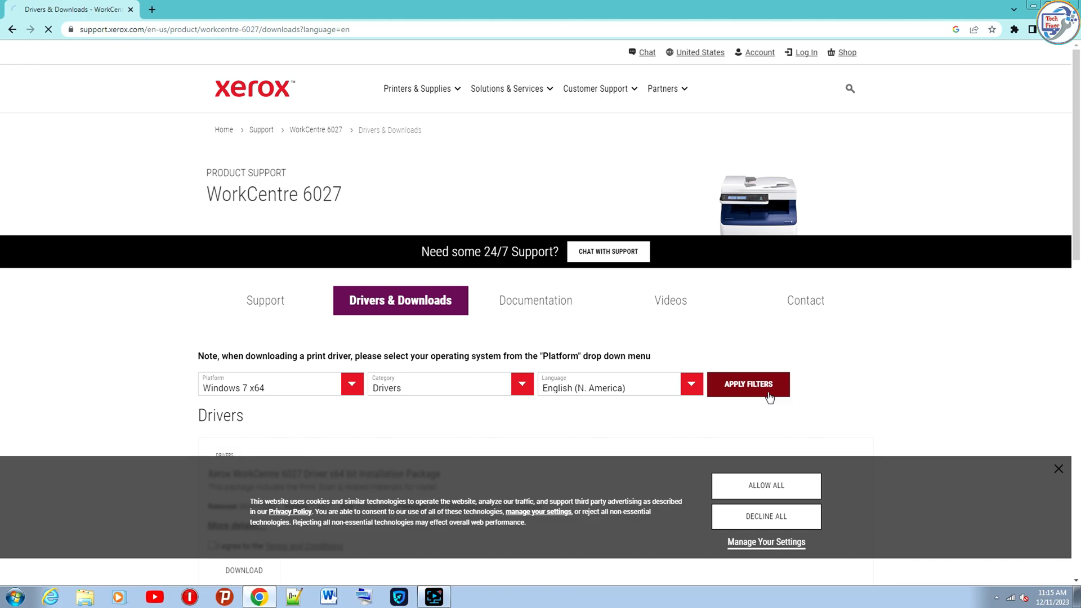
left_click(748, 384)
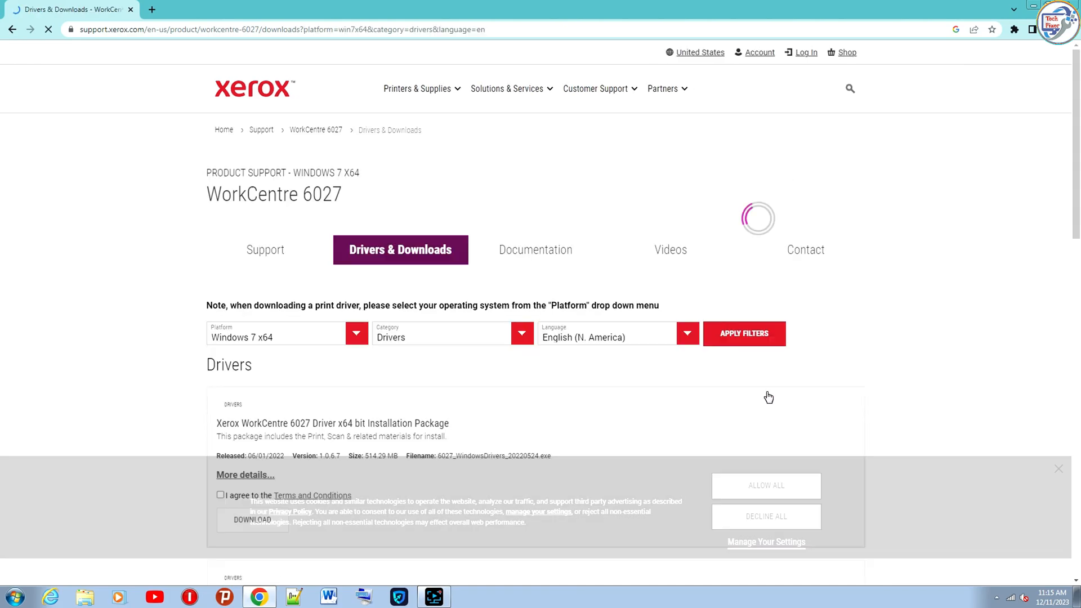
Step: Accept the Terms and Conditions and start downloading the x64 driver installation package
scroll("down", 3)
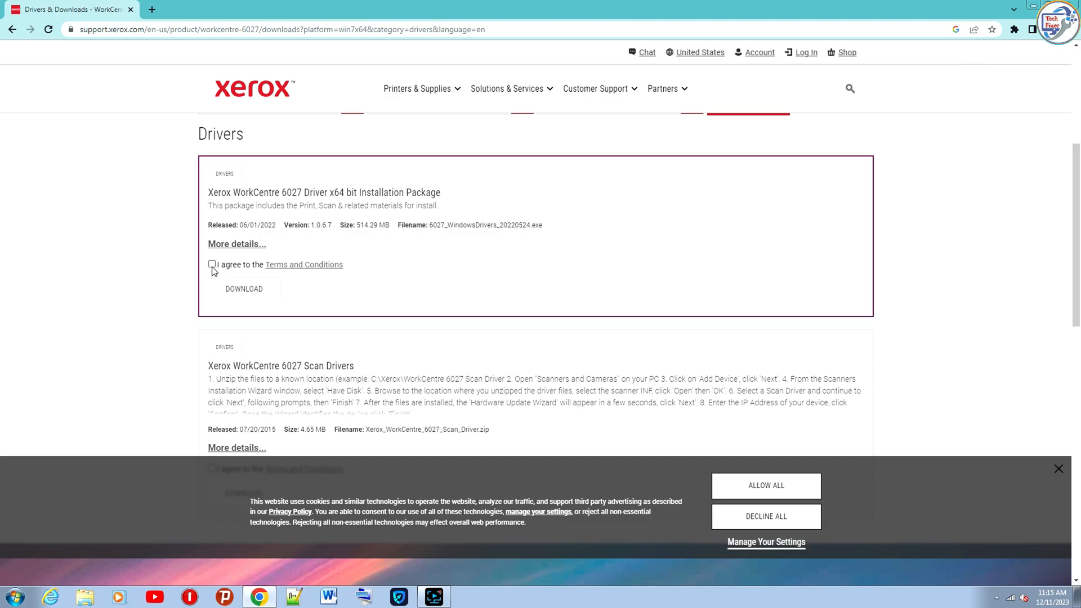
mouse_move(220, 274)
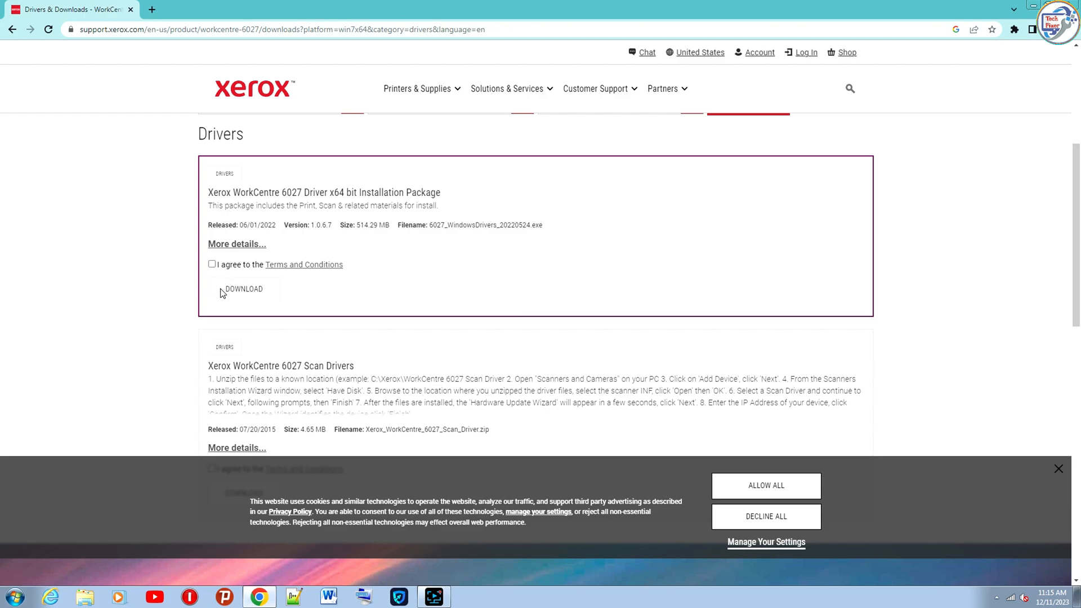
left_click(211, 264)
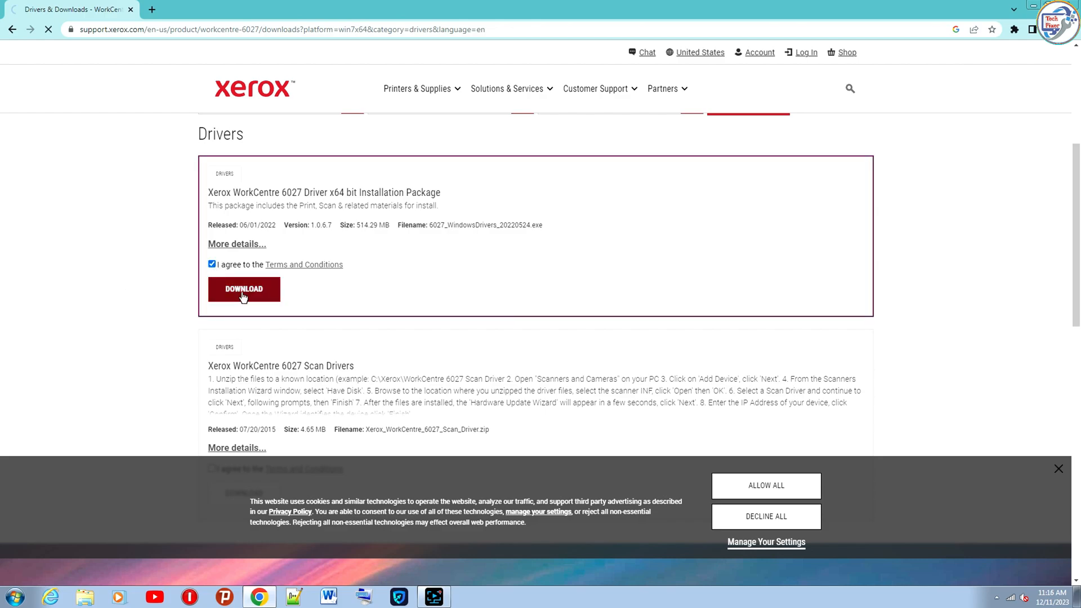
left_click(243, 288)
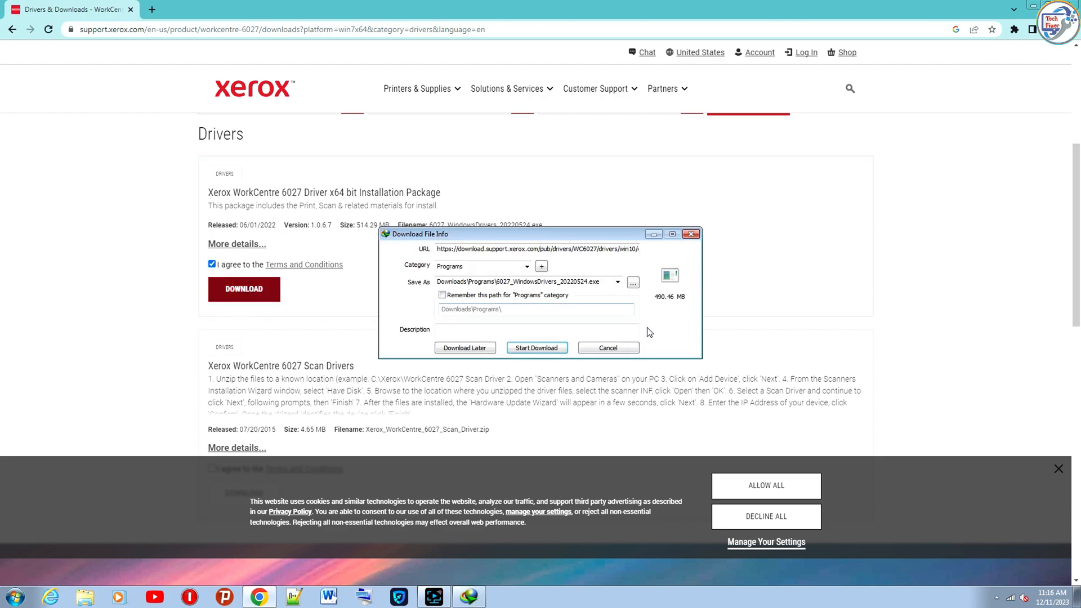
Step: Start the 6027_WindowsDrivers_20220524.exe download in Internet Download Manager and let it complete
left_click(536, 348)
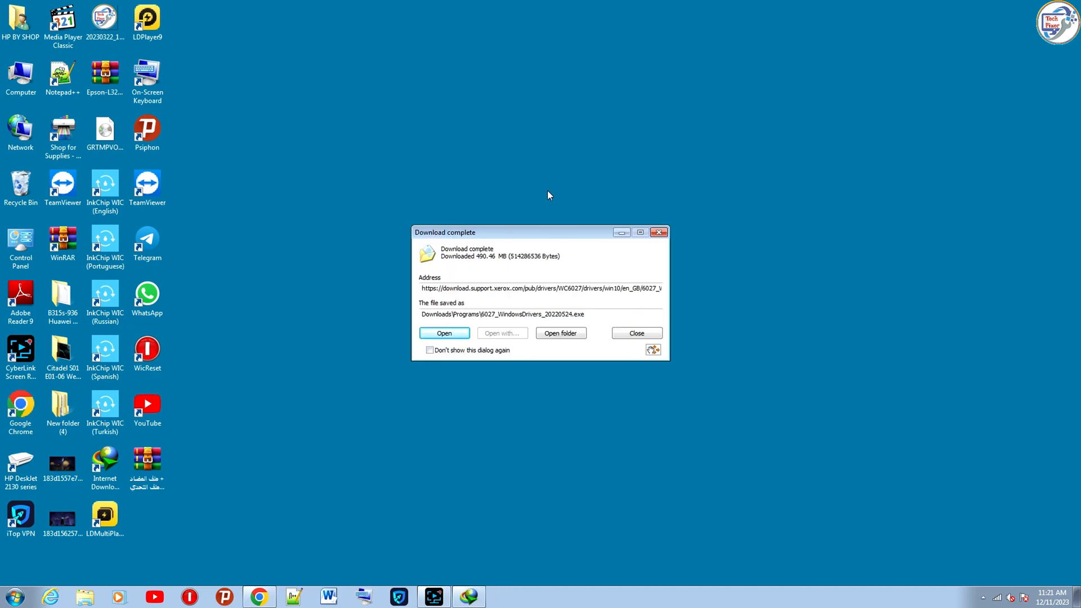
Step: Open the downloaded package so the Xerox Printer Installation launcher appears
left_click(635, 333)
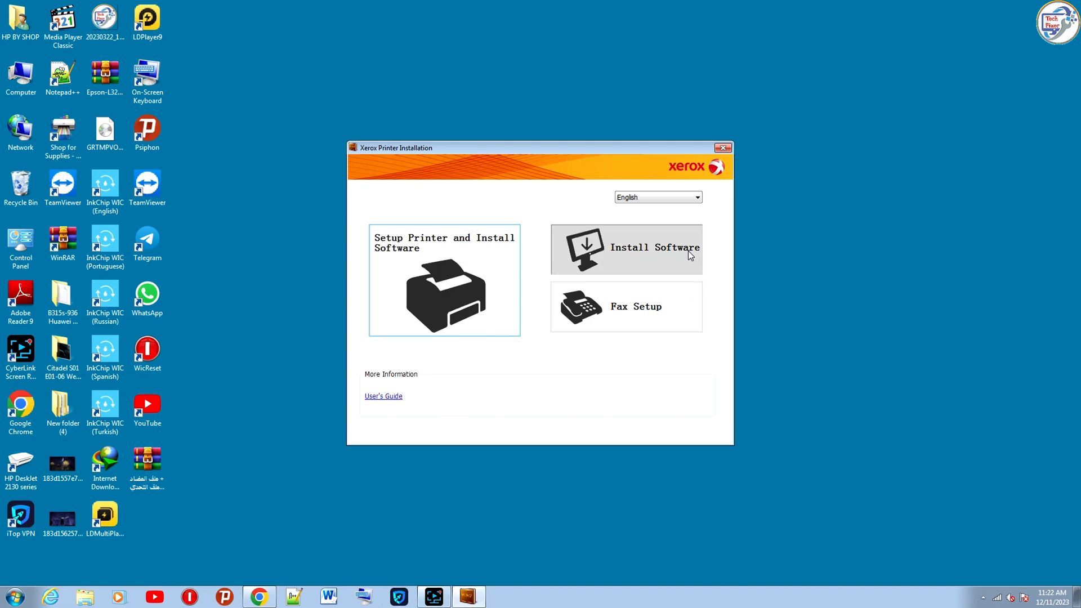
Step: Choose Install Software and accept the license agreement to reach the installation type choice
left_click(626, 249)
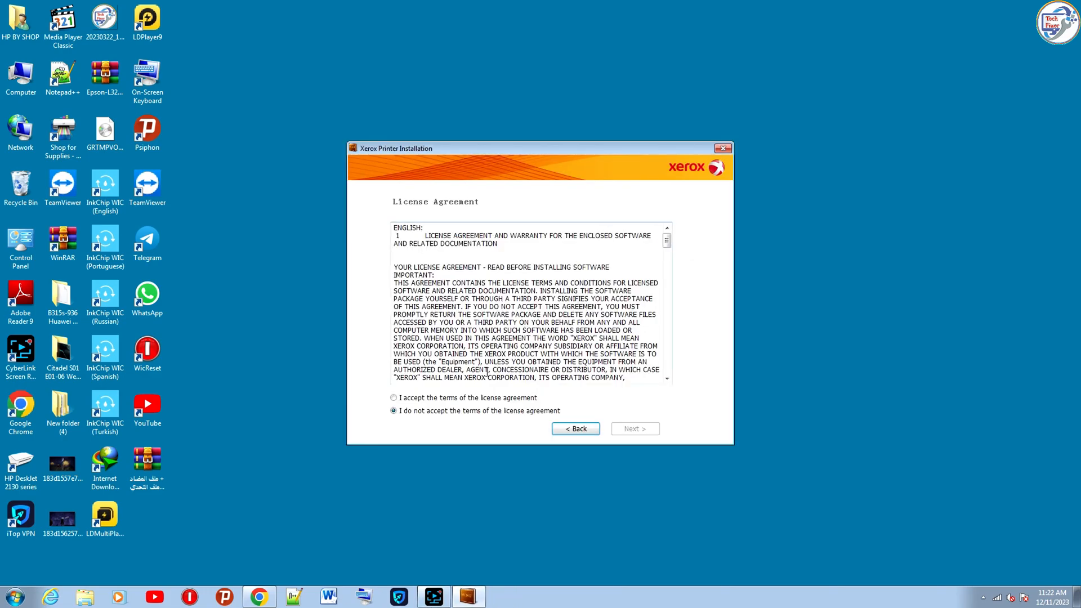
left_click(393, 398)
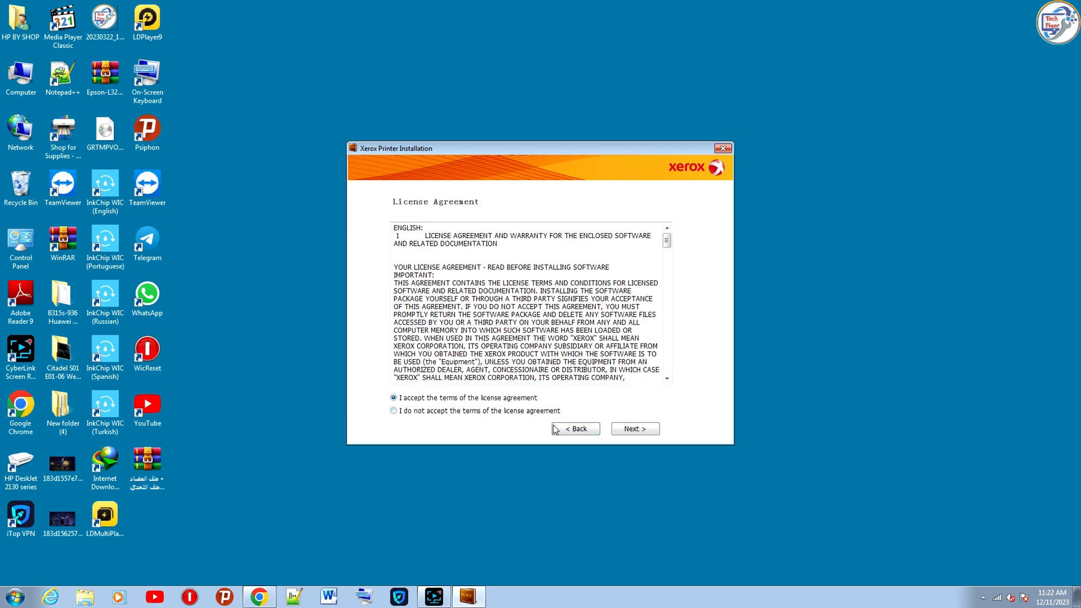
left_click(634, 428)
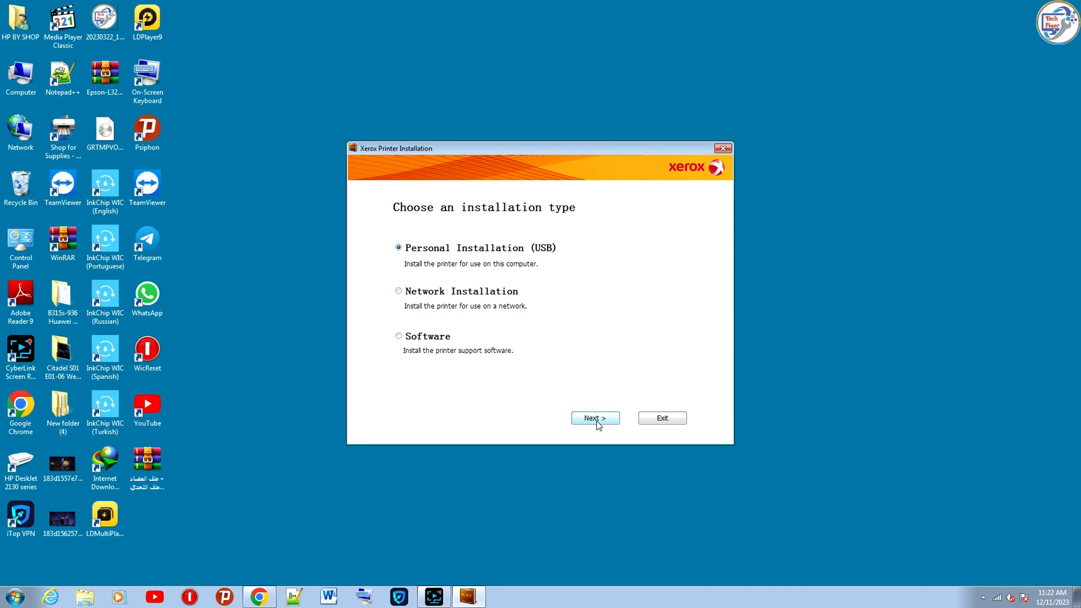
left_click(594, 418)
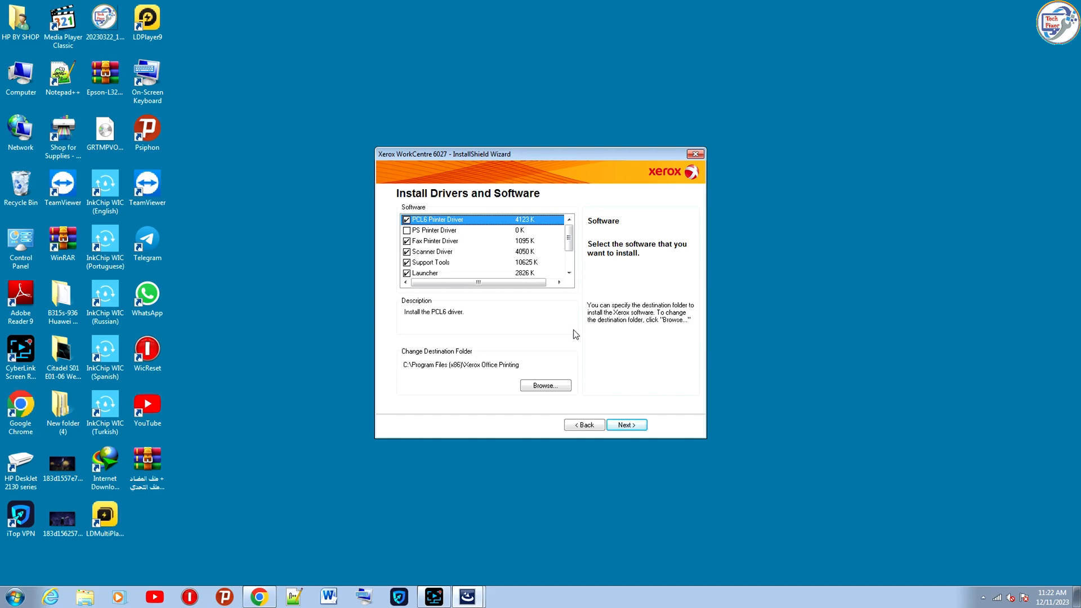
mouse_move(393, 269)
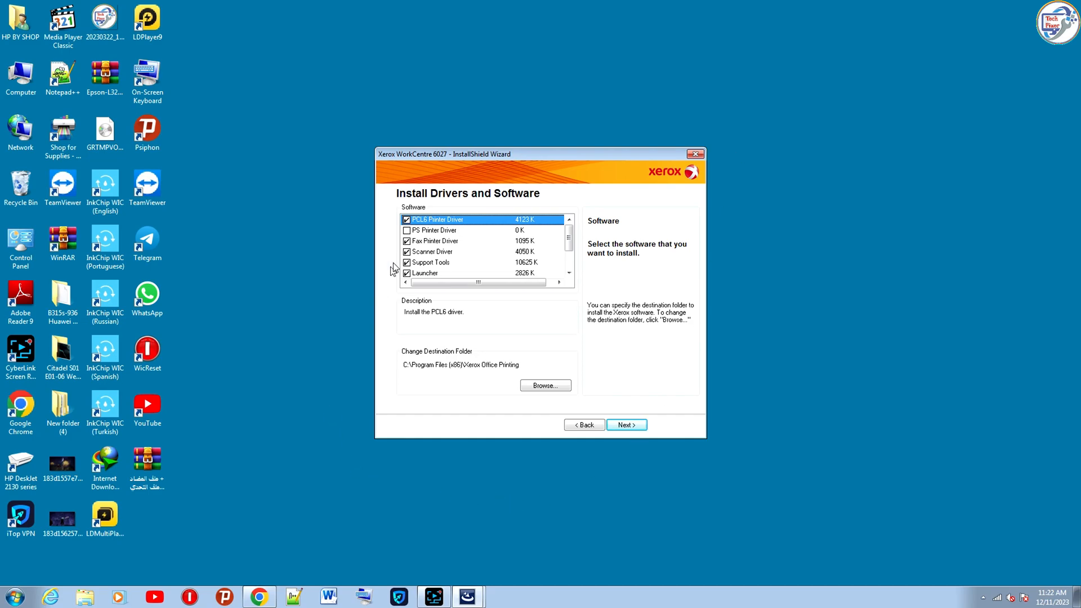
Step: Deselect Fax Printer Driver, Launcher and Support Tools, keeping PCL6 printer and scanner drivers, and start installing
left_click(407, 241)
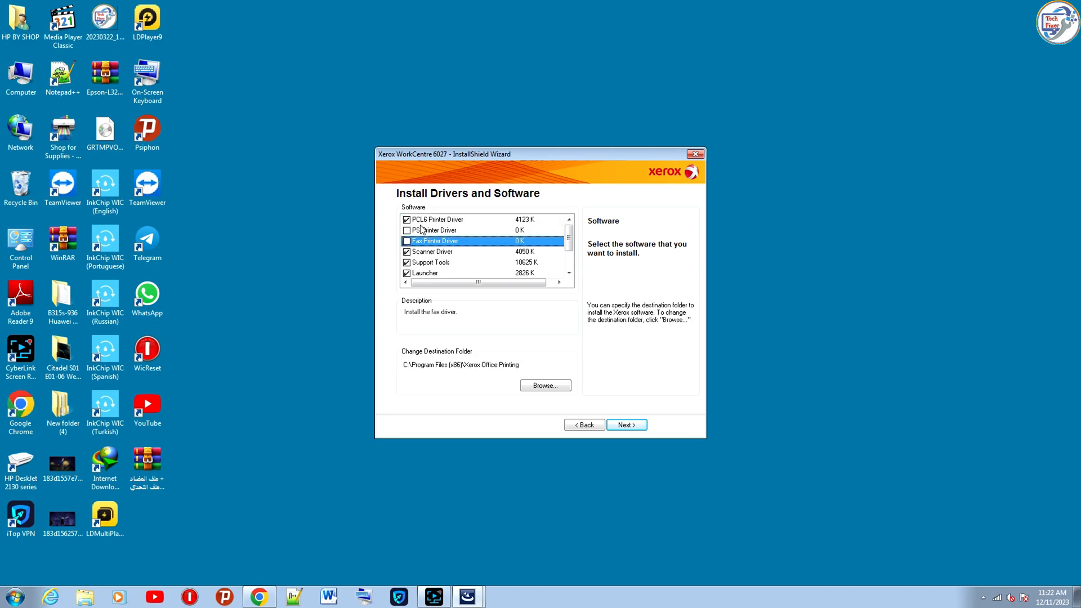
mouse_move(499, 312)
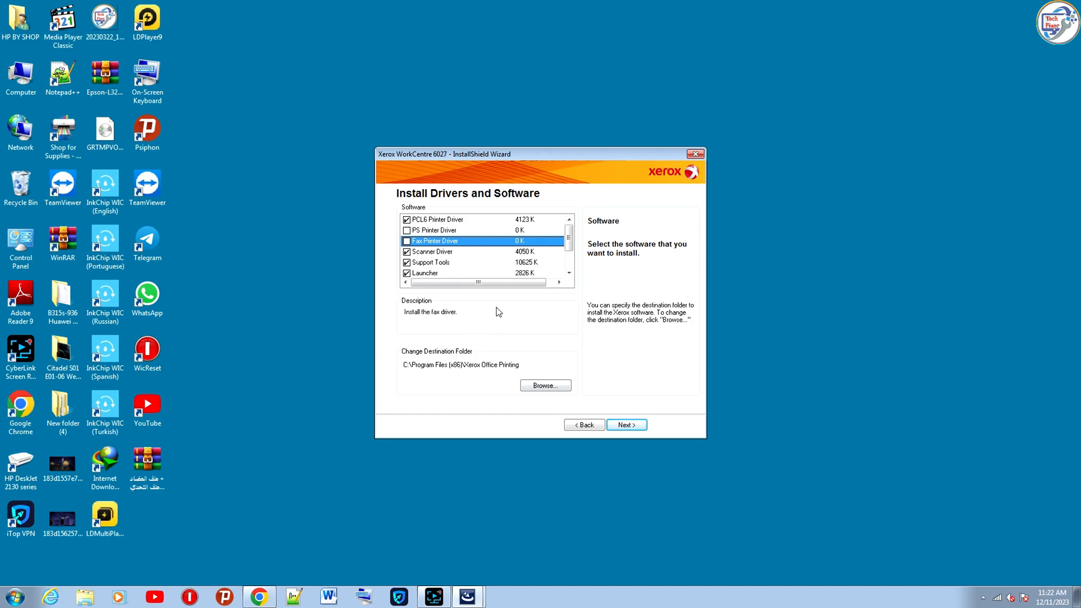
left_click(407, 272)
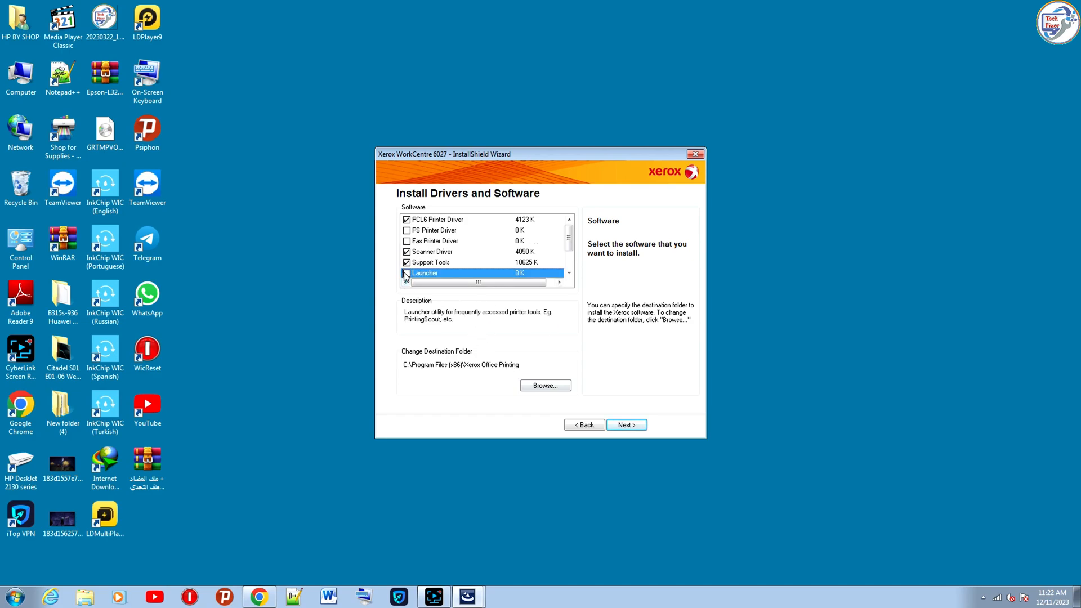
left_click(407, 273)
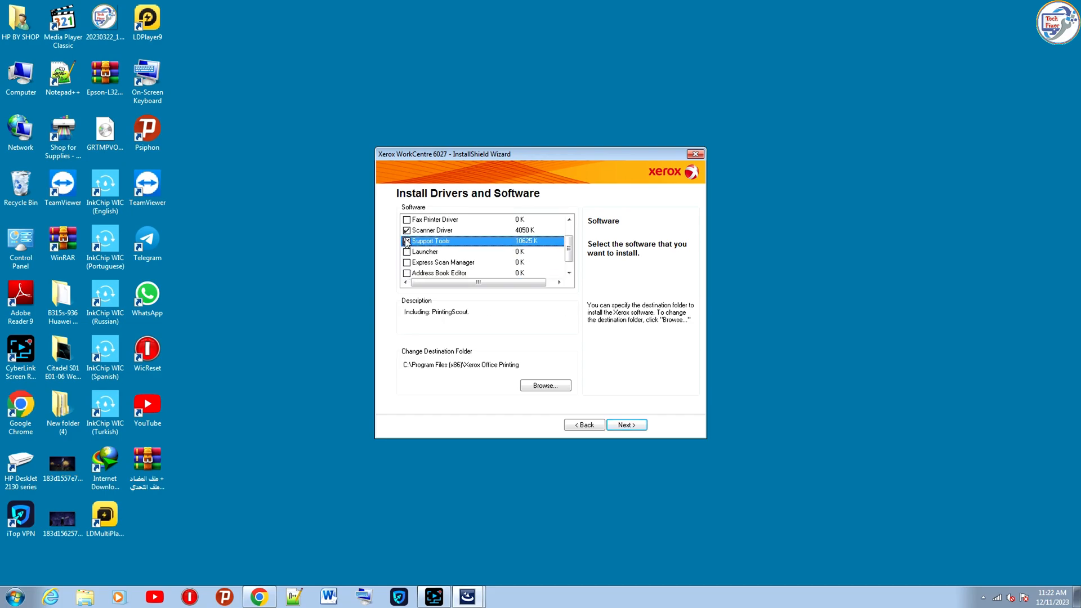
left_click(406, 230)
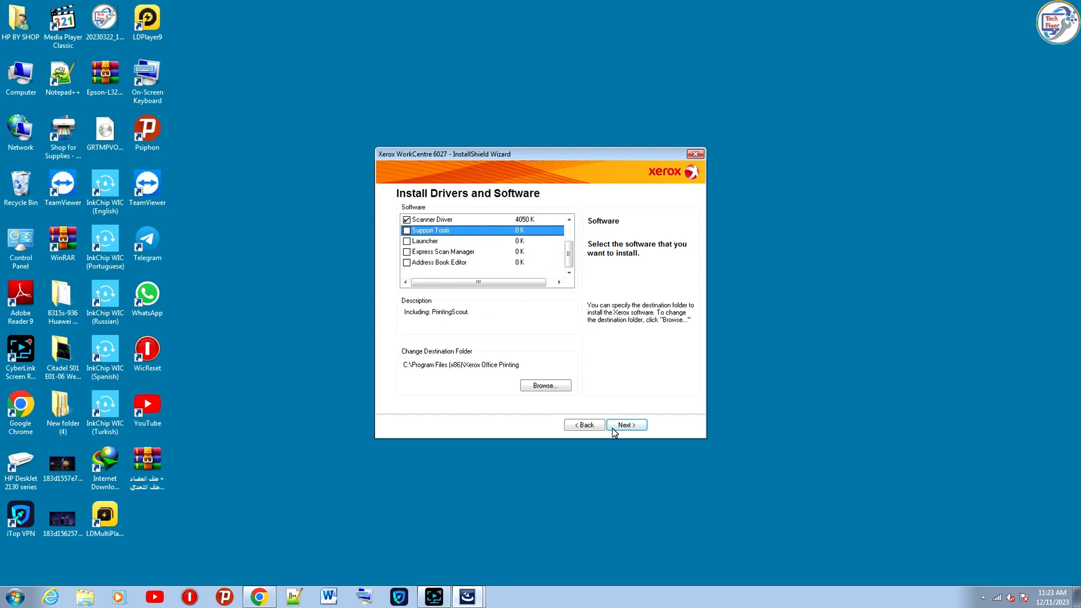
left_click(624, 425)
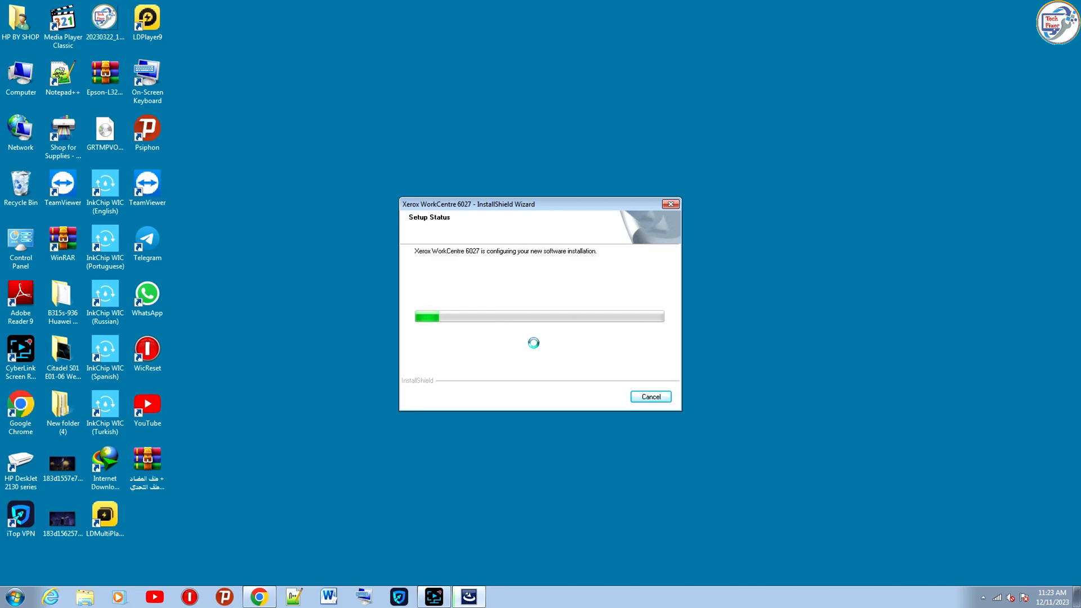